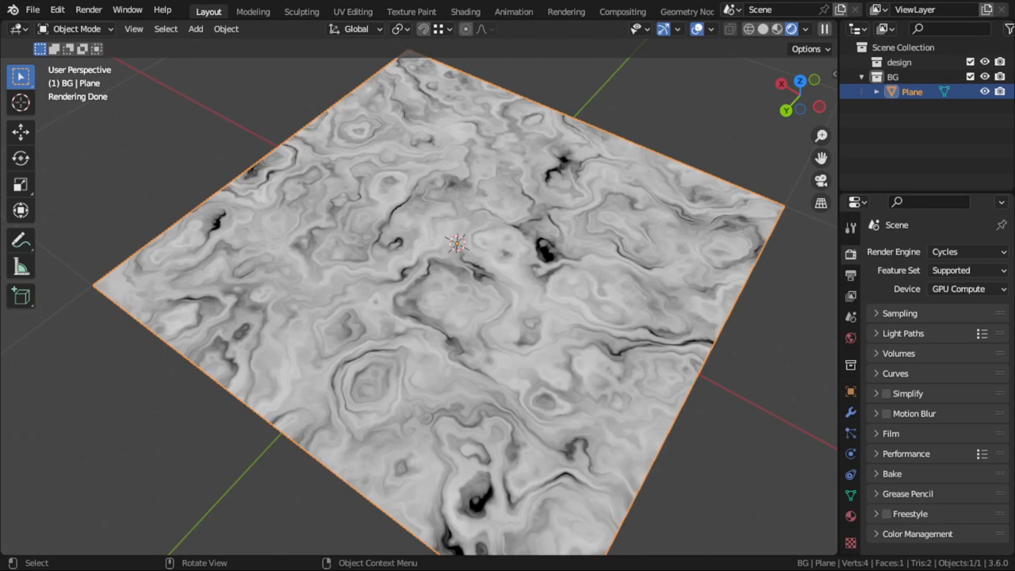
{"action": "mouse_move", "coordinate": [709, 266]}
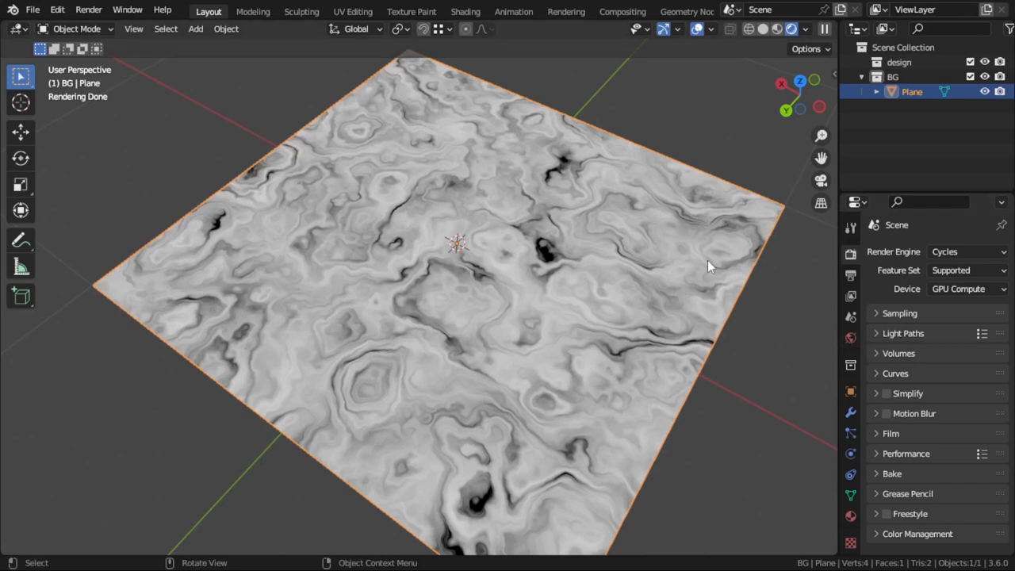
{"action": "mouse_move", "coordinate": [529, 209]}
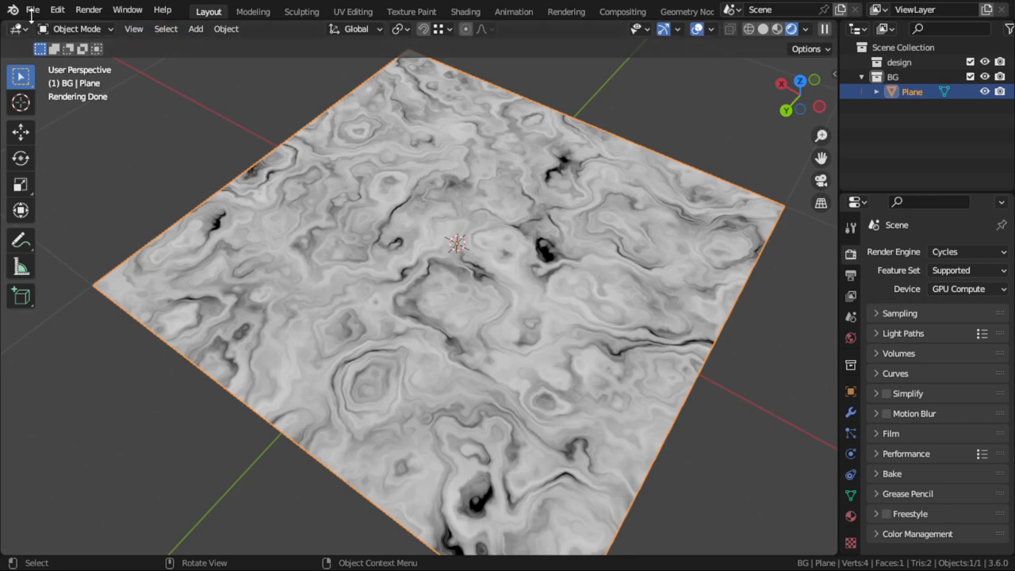
Bring up the Plane's material nodes for editing above the viewport.
{"action": "left_click", "coordinate": [33, 10]}
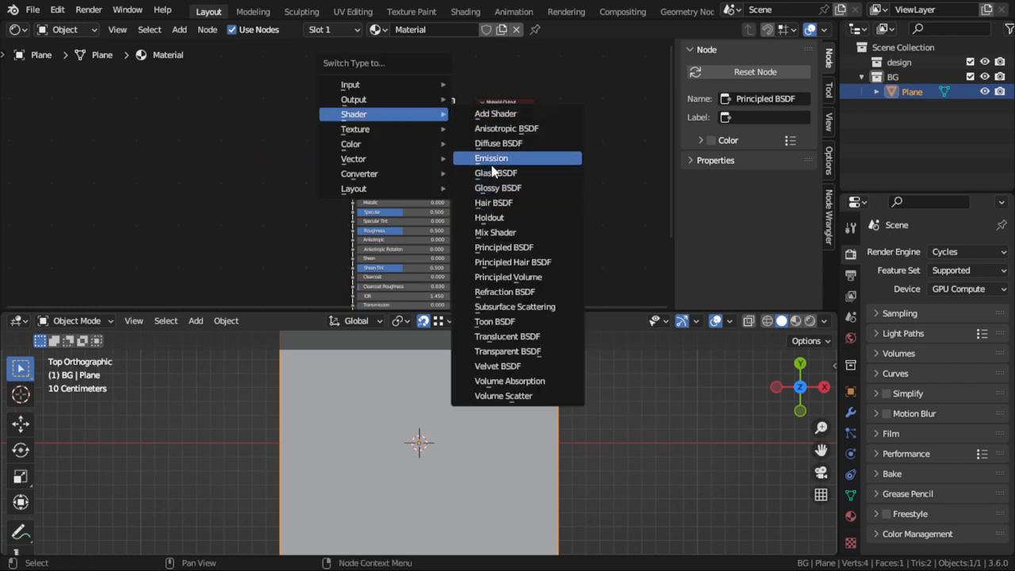
Swap the shader to Emission and add Noise Texture and Color Ramp nodes feeding its color.
{"action": "left_click", "coordinate": [492, 159]}
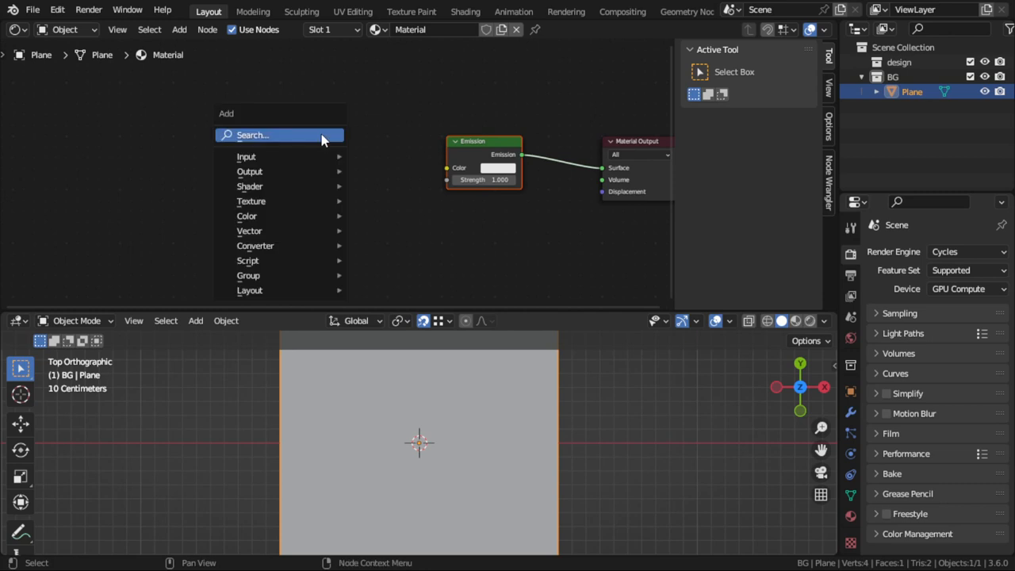
{"action": "type", "text": "noi"}
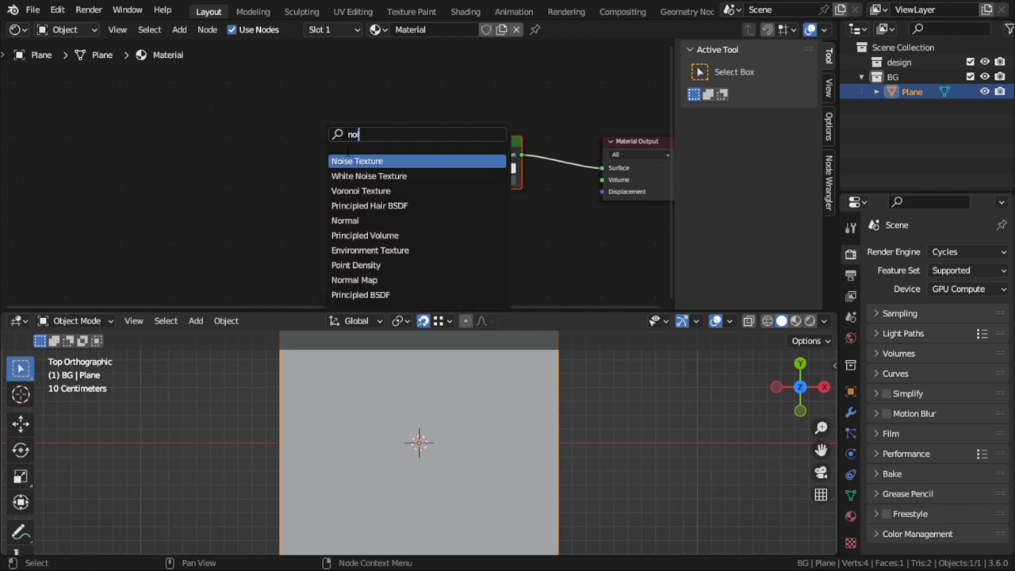
{"action": "left_click", "coordinate": [357, 160]}
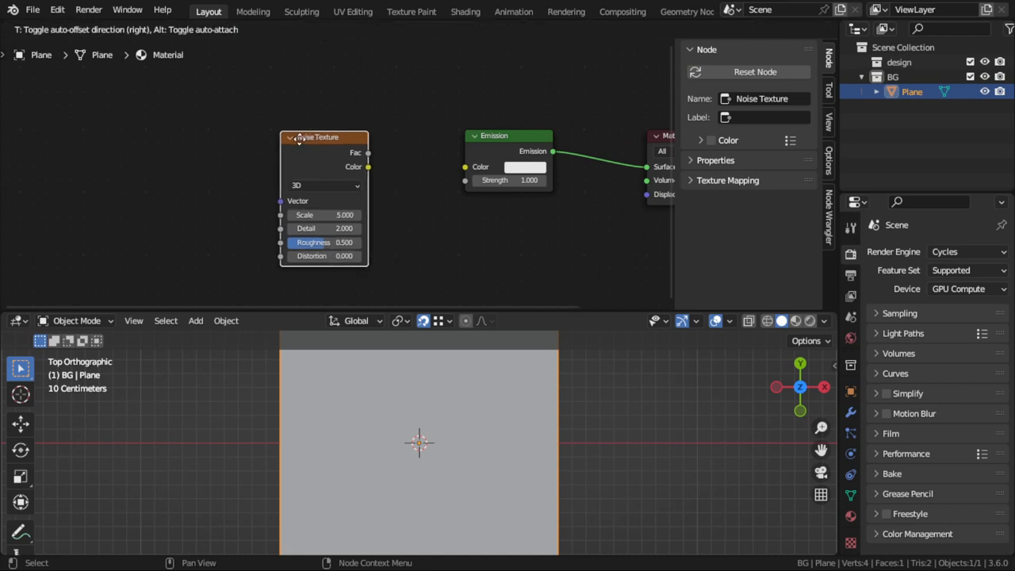
{"action": "type", "text": "col"}
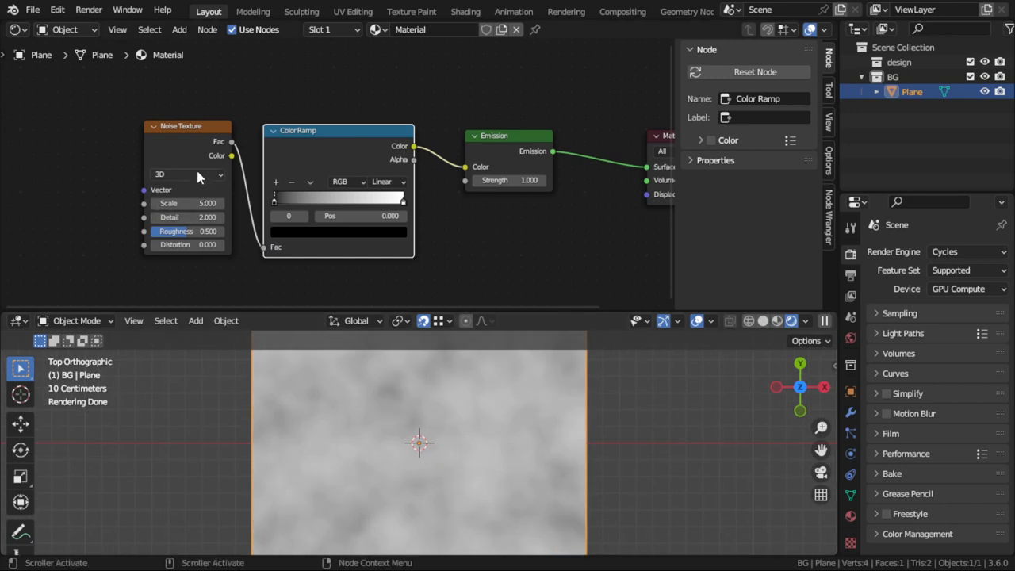
Make the Noise Texture 4D with scale 7, detail 5 and distortion 0.7; start a Musgrave search.
{"action": "left_click", "coordinate": [187, 173]}
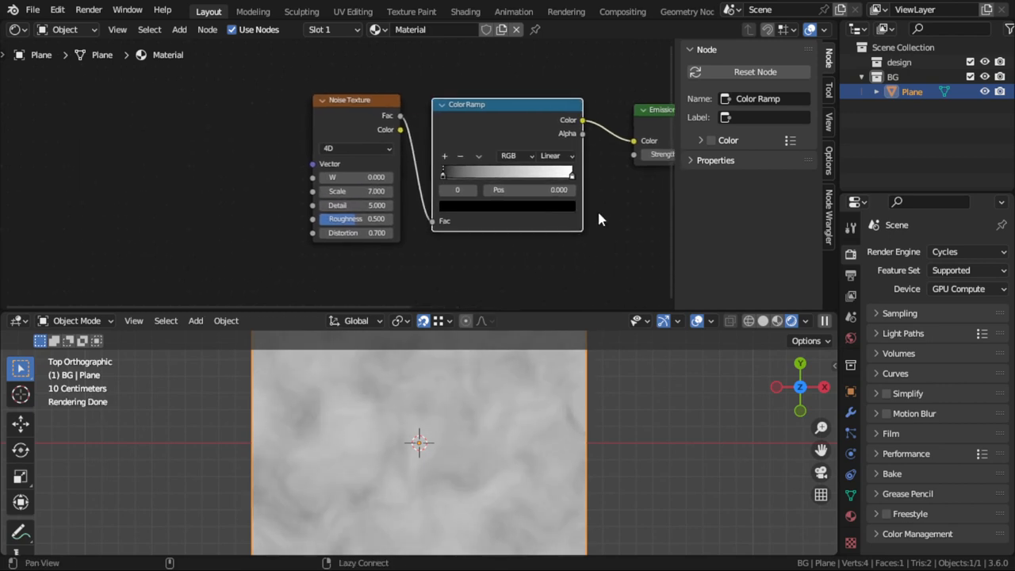
{"action": "type", "text": "mu"}
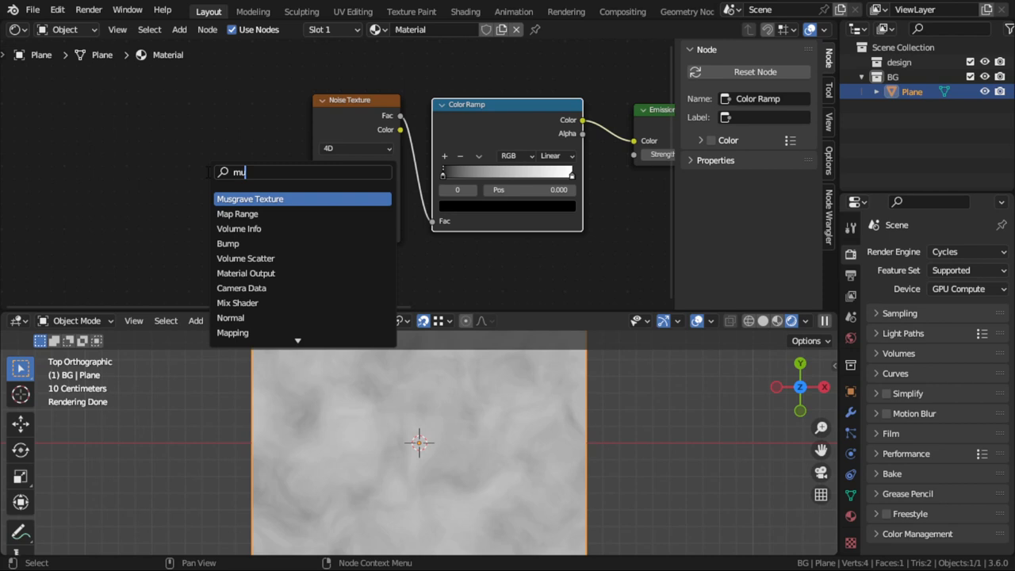
Add a Musgrave Texture driving the Noise W input and raise its scale.
{"action": "left_click", "coordinate": [251, 199]}
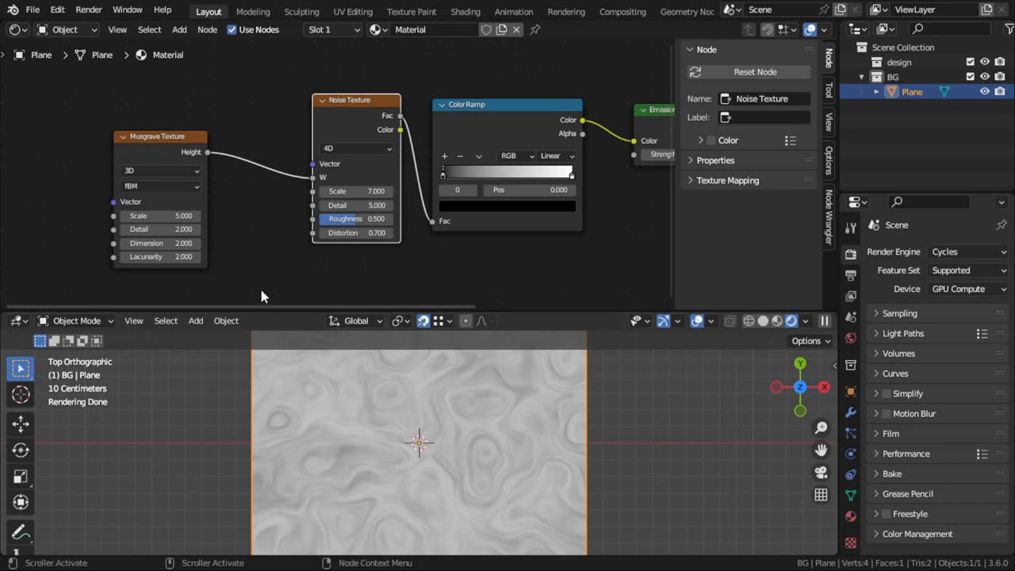
{"action": "mouse_move", "coordinate": [256, 273]}
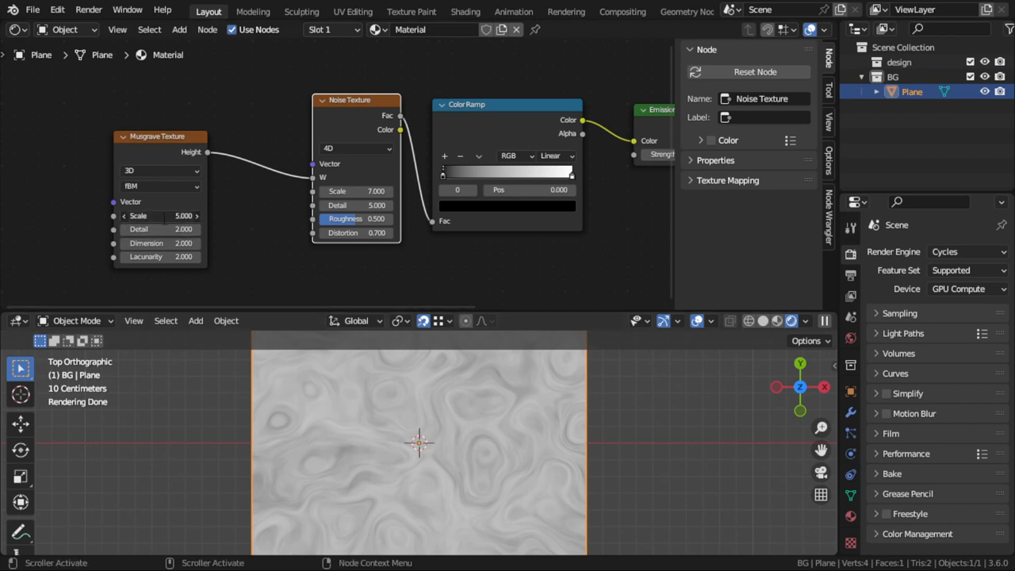
{"action": "left_click_drag", "start_coordinate": [146, 216], "coordinate": [183, 216]}
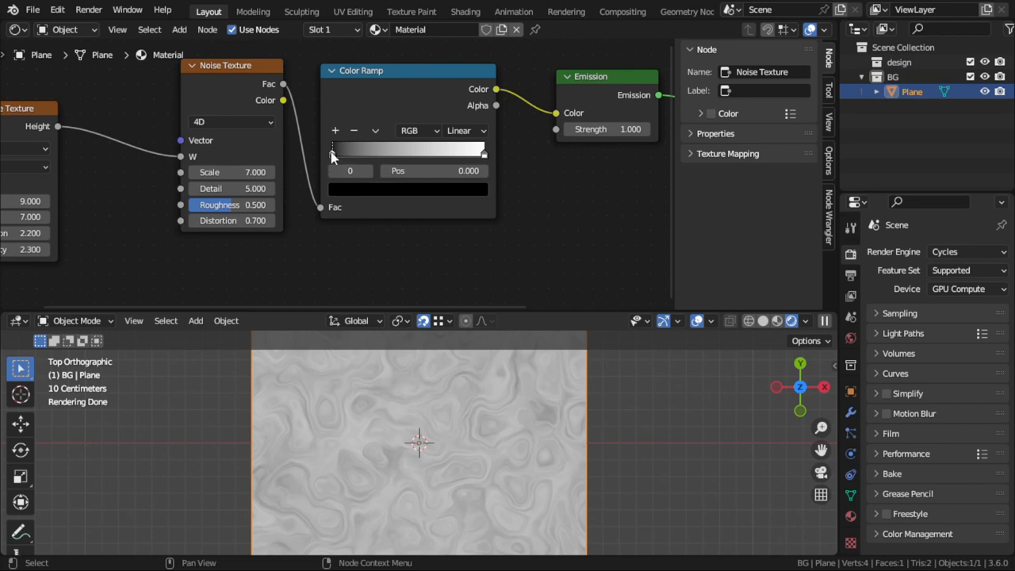
Pull the Color Ramp's black stop right and white stop left for darker, sharper veins.
{"action": "left_click_drag", "start_coordinate": [333, 152], "coordinate": [369, 153]}
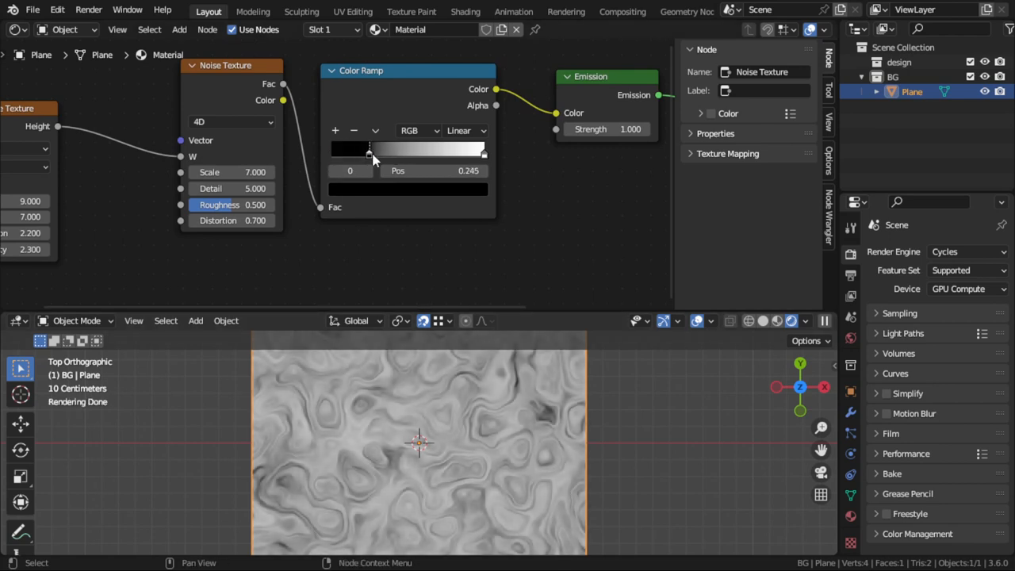
{"action": "left_click_drag", "start_coordinate": [368, 153], "coordinate": [457, 153]}
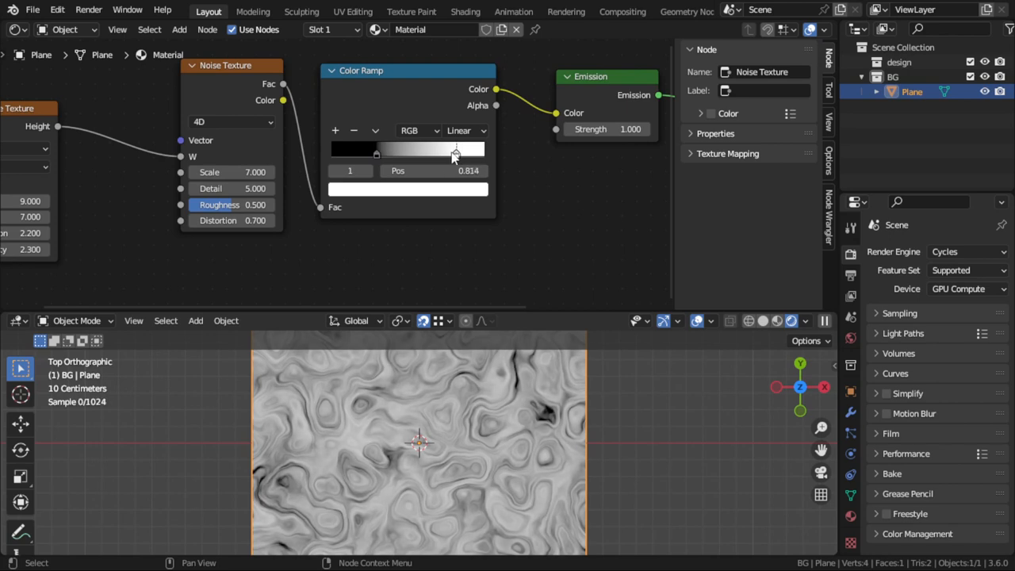
{"action": "left_click_drag", "start_coordinate": [457, 152], "coordinate": [444, 152]}
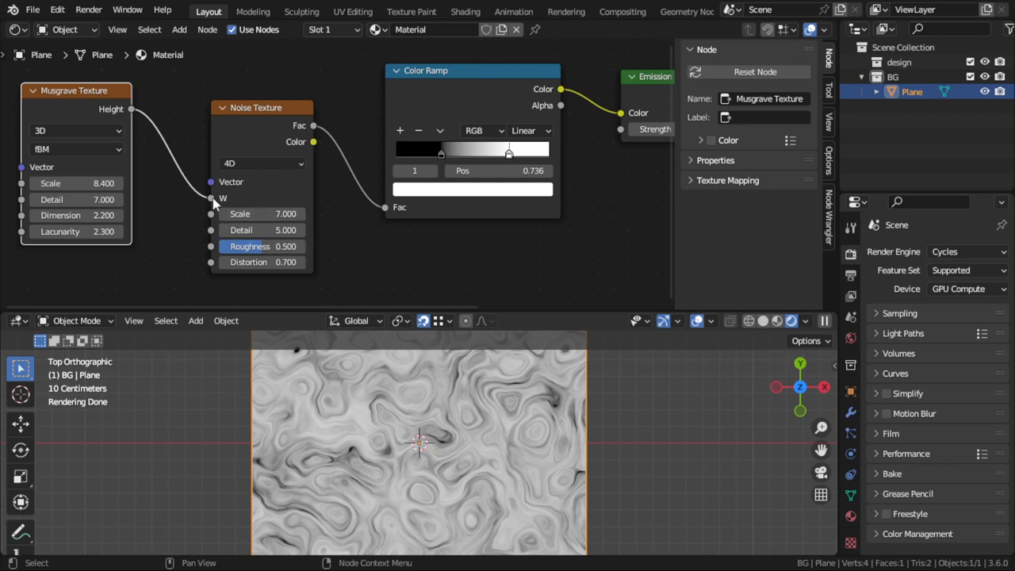
{"action": "mouse_move", "coordinate": [464, 363]}
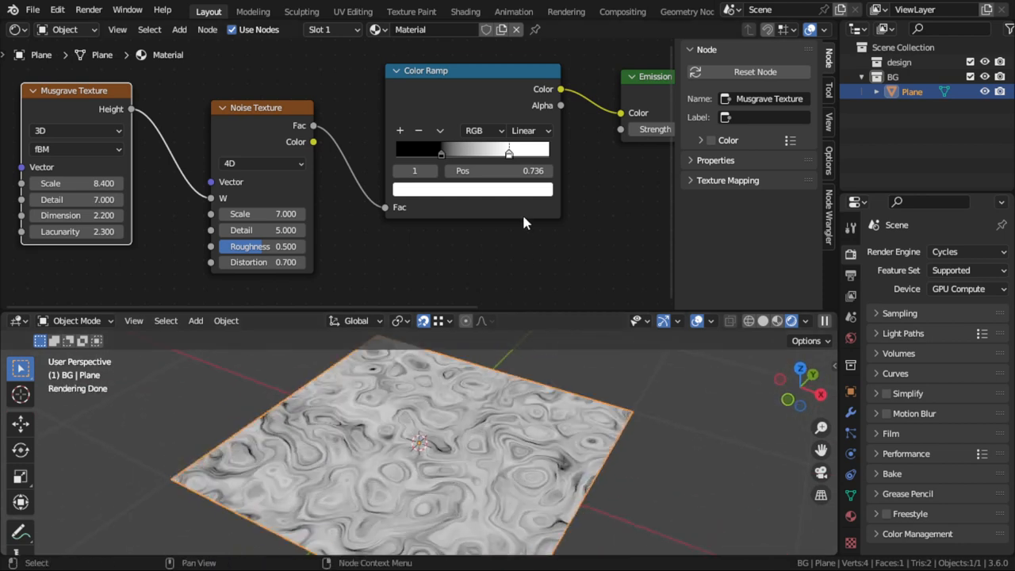
Fine-tune the Color Ramp stops to about 0.264 and 0.727 for high-contrast marble.
{"action": "left_click_drag", "start_coordinate": [508, 152], "coordinate": [436, 153]}
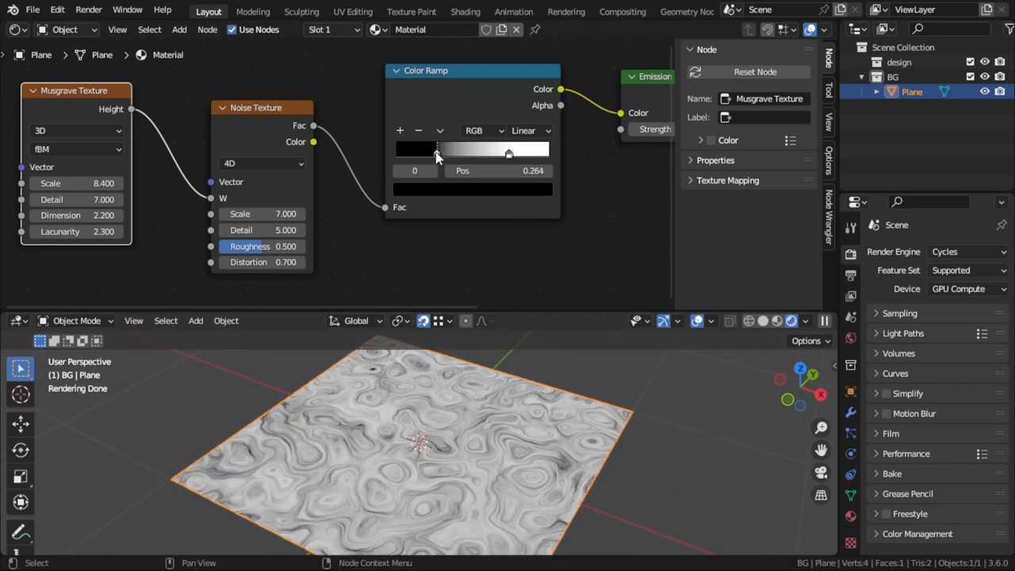
{"action": "left_click_drag", "start_coordinate": [437, 152], "coordinate": [499, 153]}
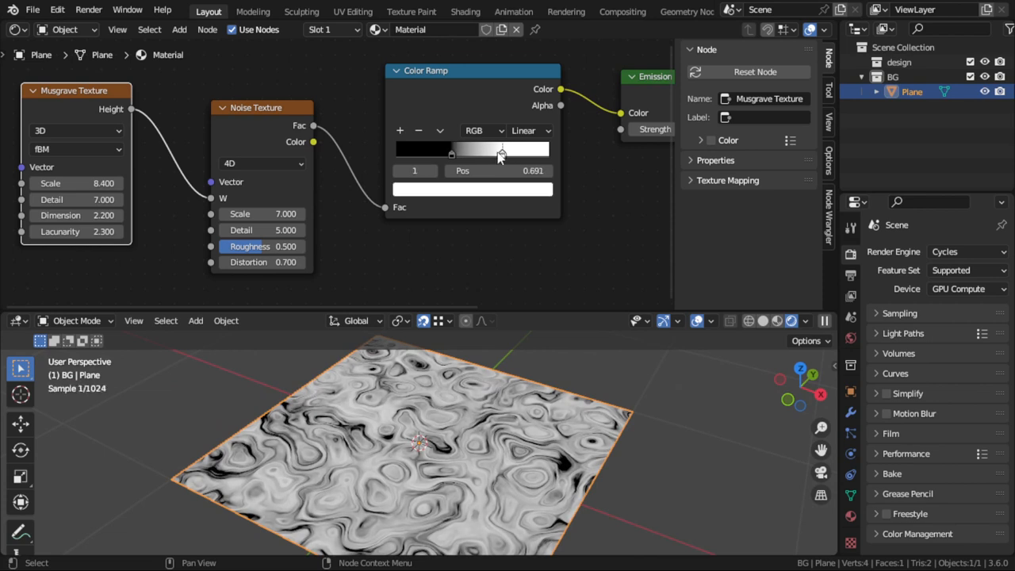
{"action": "left_click_drag", "start_coordinate": [500, 152], "coordinate": [509, 152]}
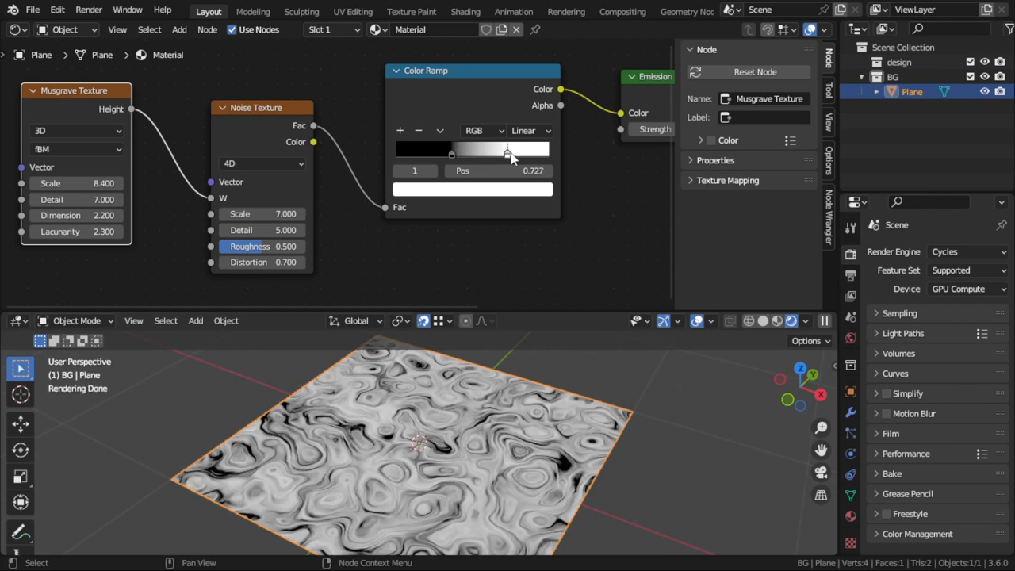